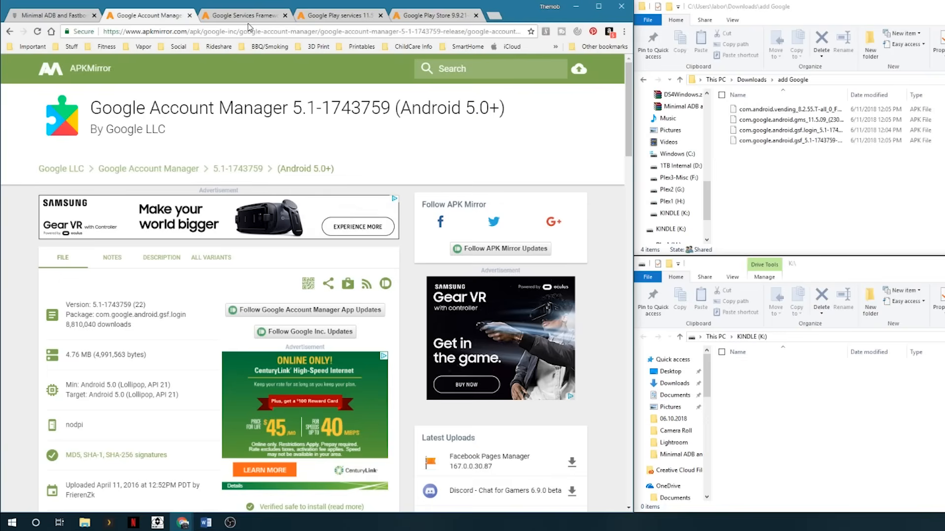
{"action": "mouse_move", "coordinate": [211, 263]}
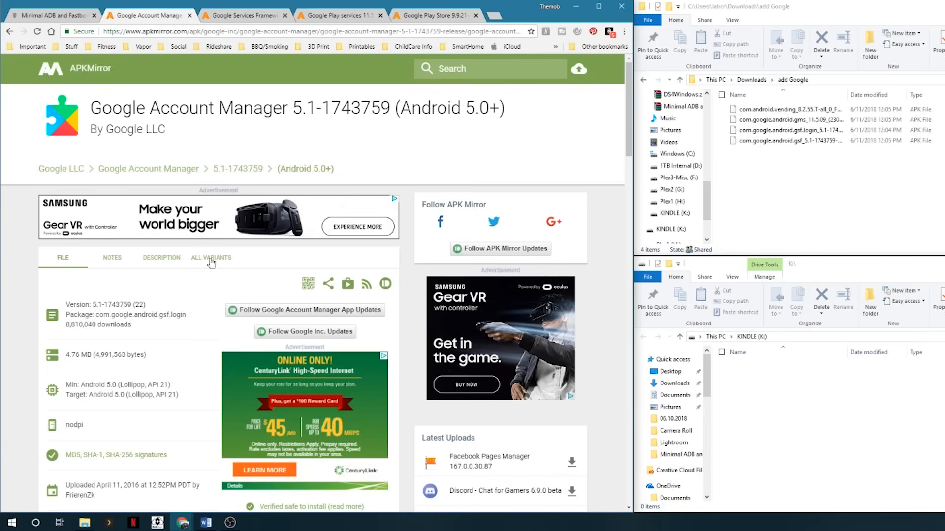
{"action": "mouse_move", "coordinate": [40, 18]}
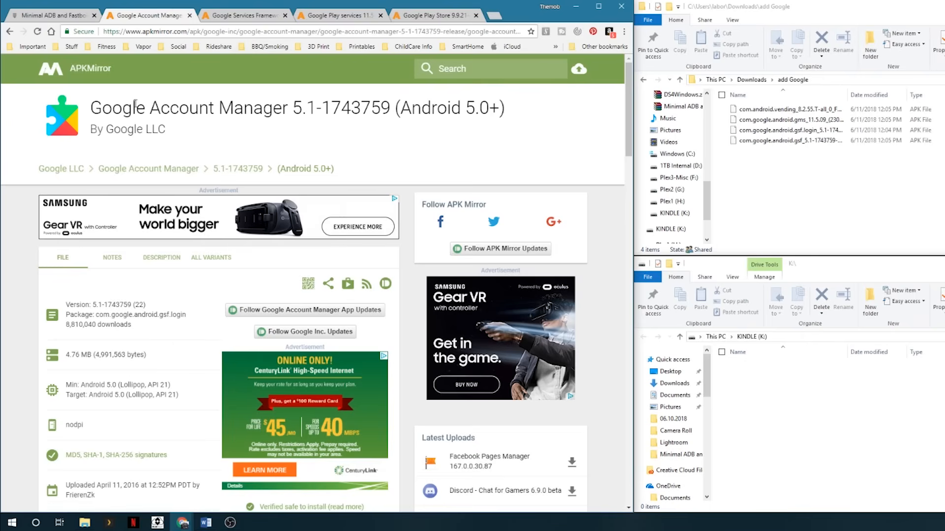
{"action": "mouse_move", "coordinate": [224, 58]}
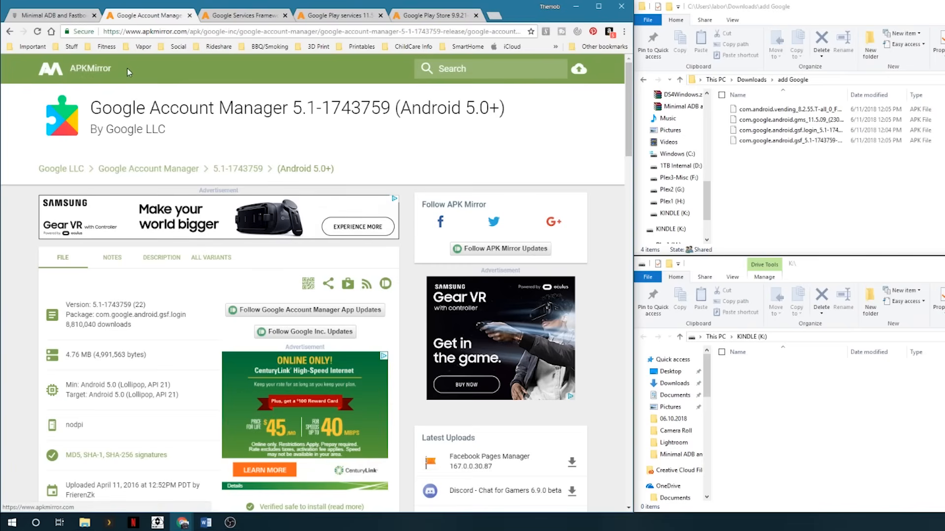
{"action": "mouse_move", "coordinate": [149, 82]}
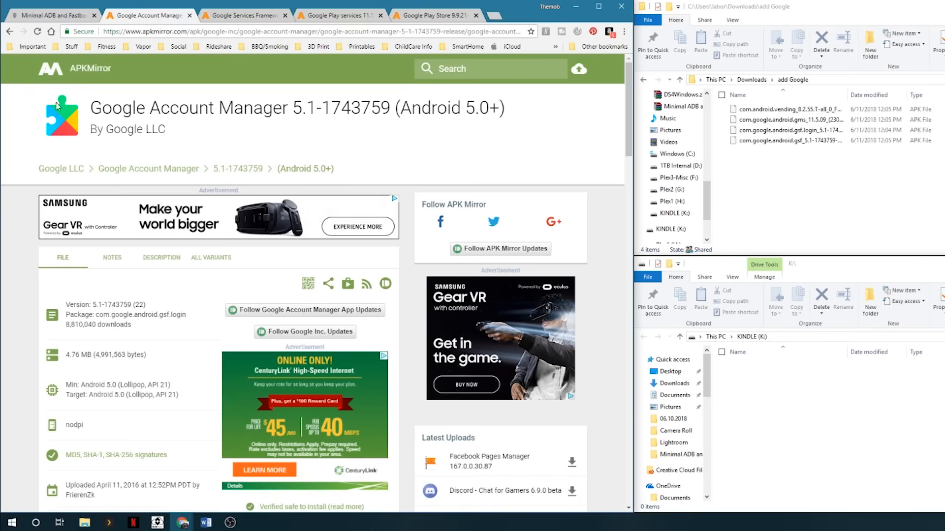
{"action": "mouse_move", "coordinate": [391, 229]}
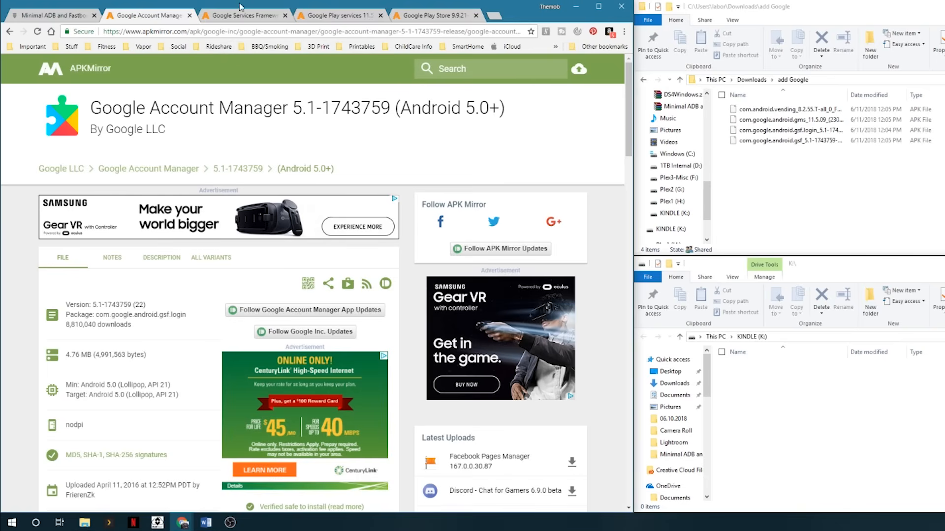
Step: Review the Services Framework, Play Store, Account Manager and Play services tabs, ending on the Minimal ADB and Fastboot.zip tab
{"action": "left_click", "coordinate": [245, 15]}
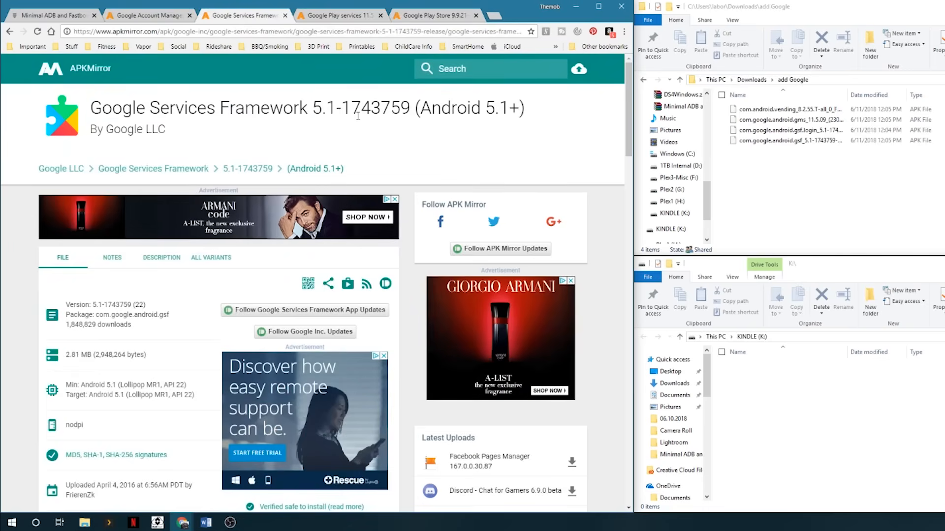
{"action": "mouse_move", "coordinate": [364, 24]}
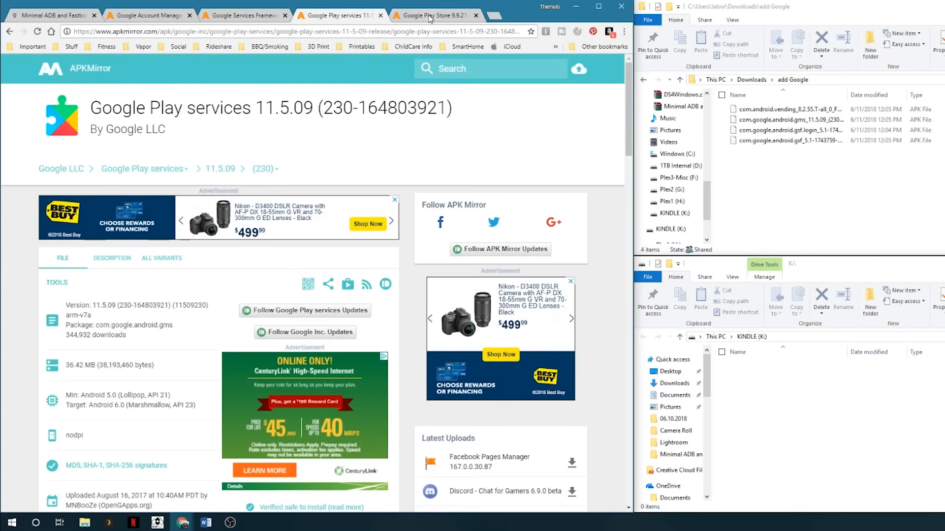
{"action": "left_click", "coordinate": [429, 15]}
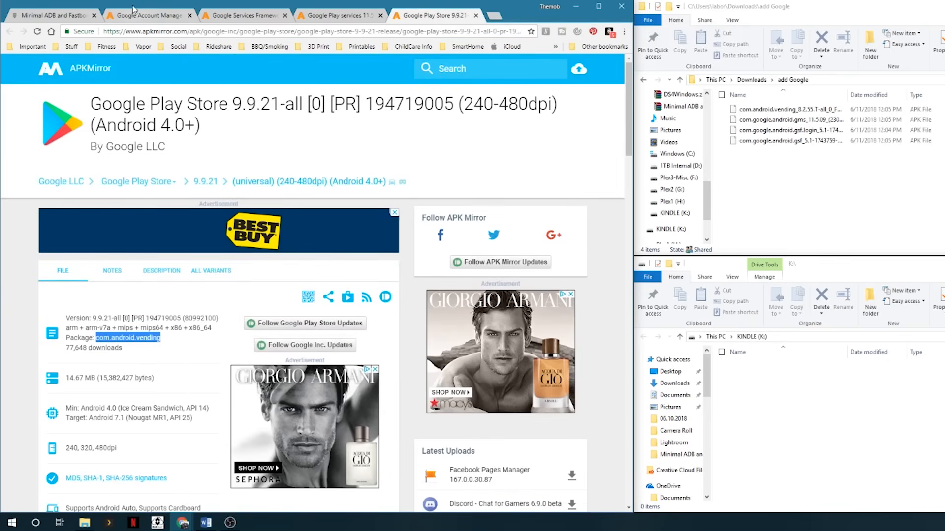
{"action": "left_click", "coordinate": [148, 16]}
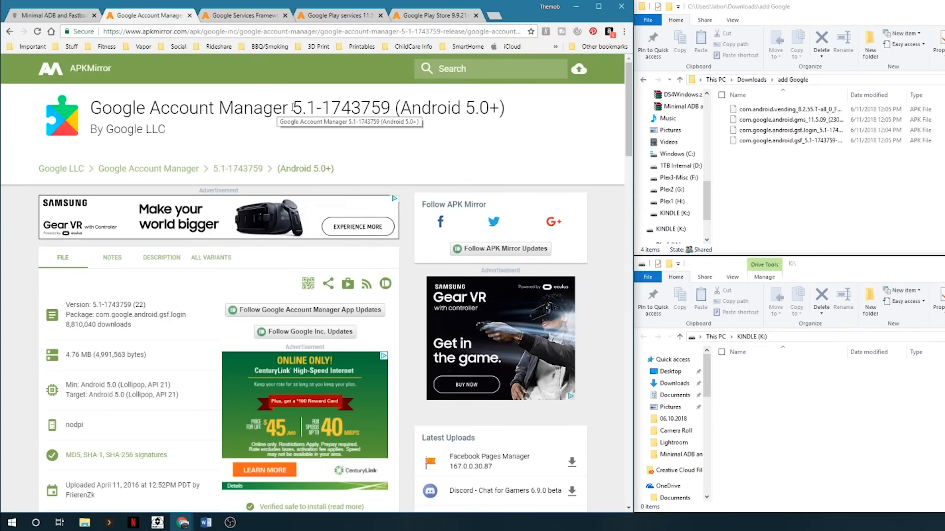
{"action": "left_click", "coordinate": [245, 15]}
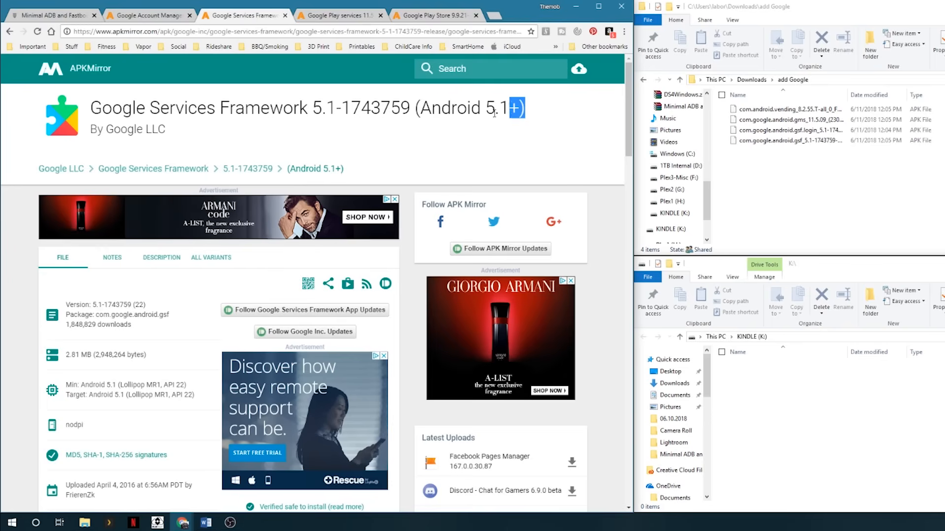
{"action": "left_click", "coordinate": [148, 16]}
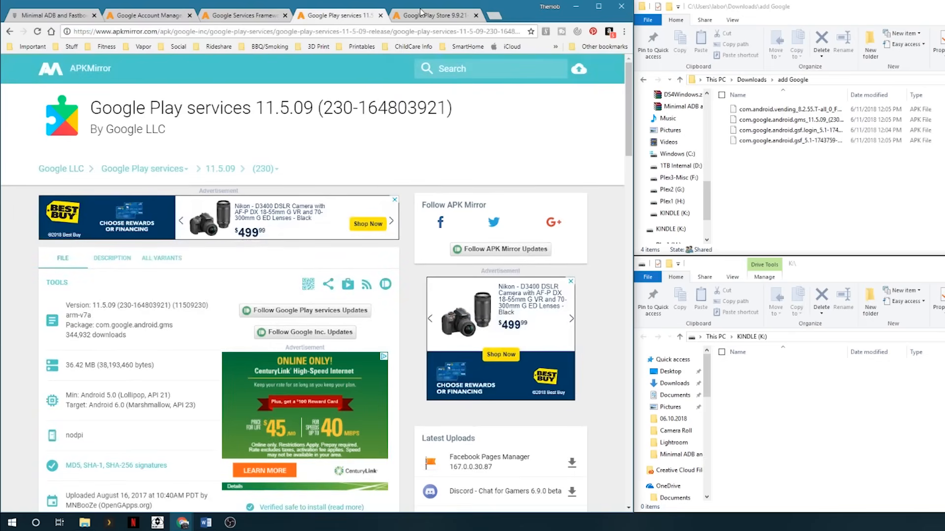
{"action": "left_click", "coordinate": [150, 16]}
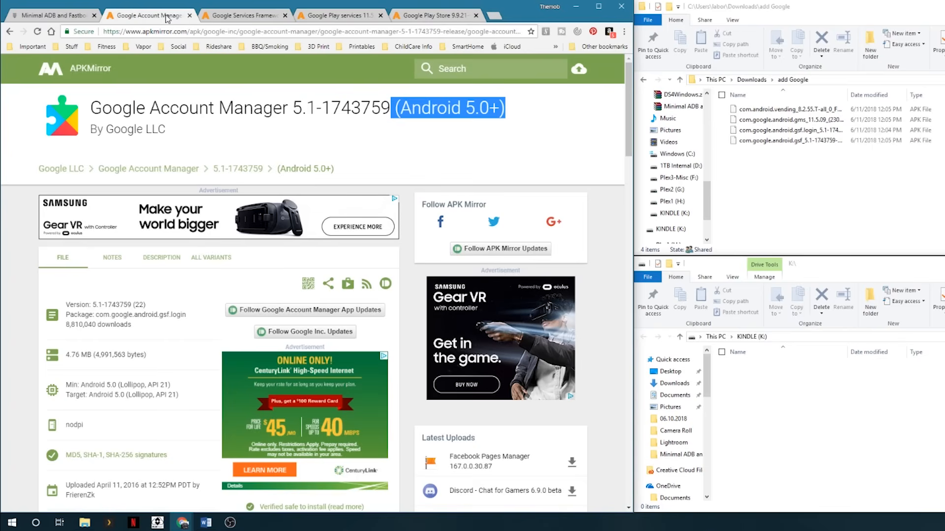
{"action": "mouse_move", "coordinate": [518, 10]}
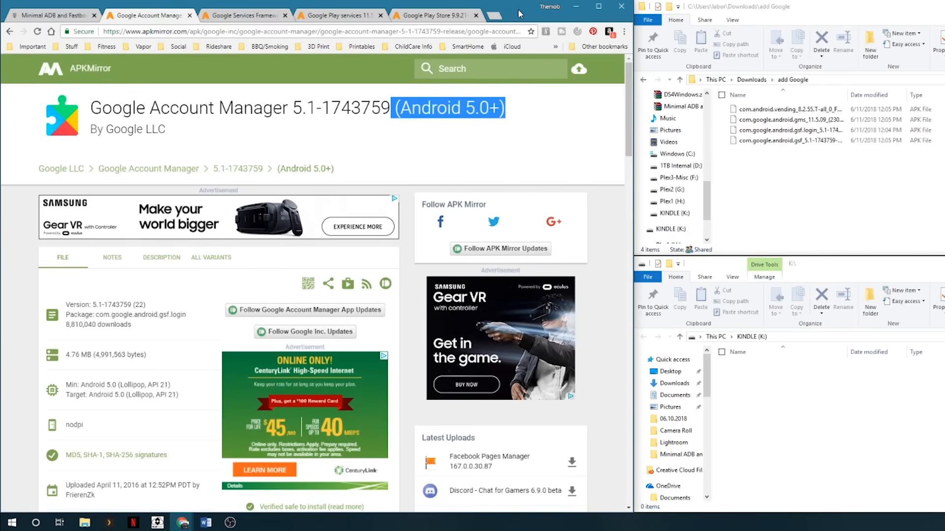
{"action": "left_click", "coordinate": [54, 16]}
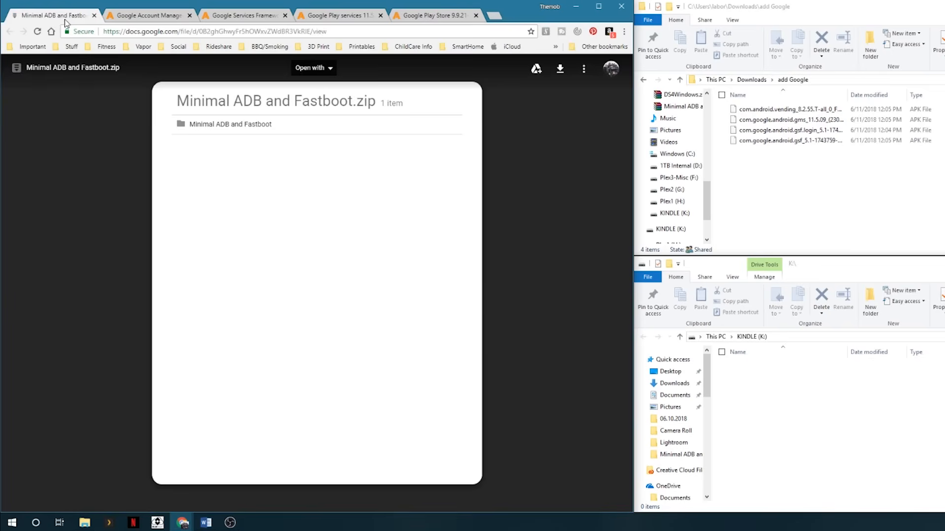